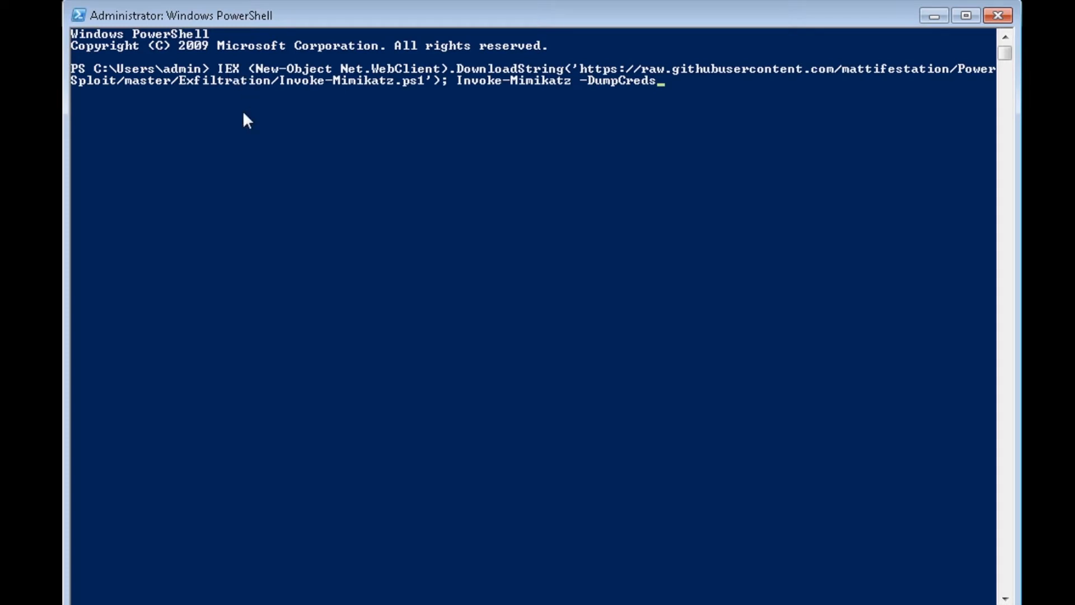
# - Run the IEX DownloadString Invoke-Mimikatz -DumpCreds command at the administrator prompt
pyautogui.press('Return')
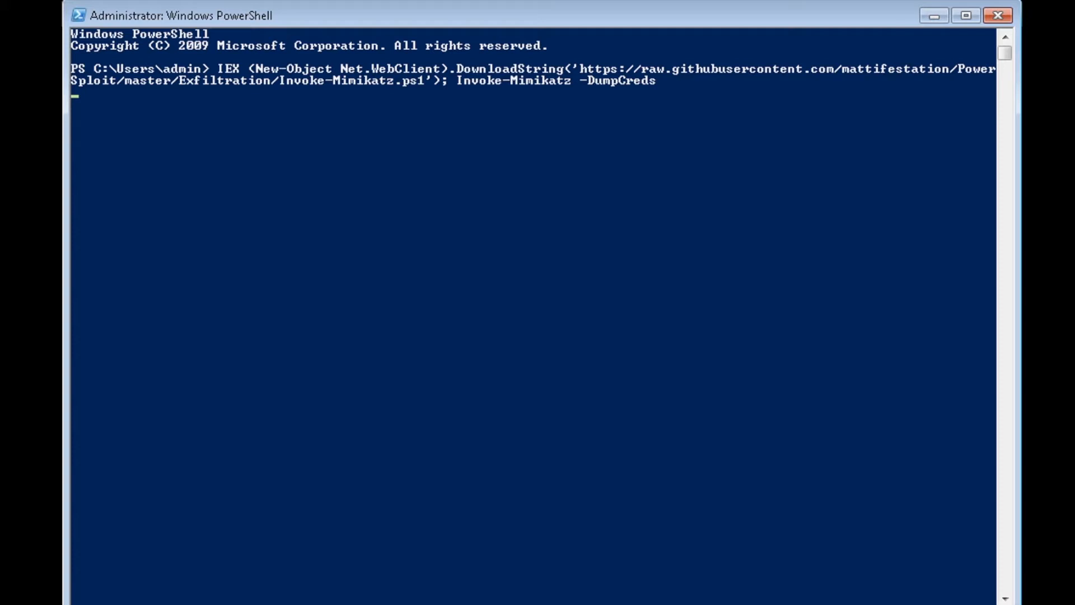
pyautogui.press('Return')
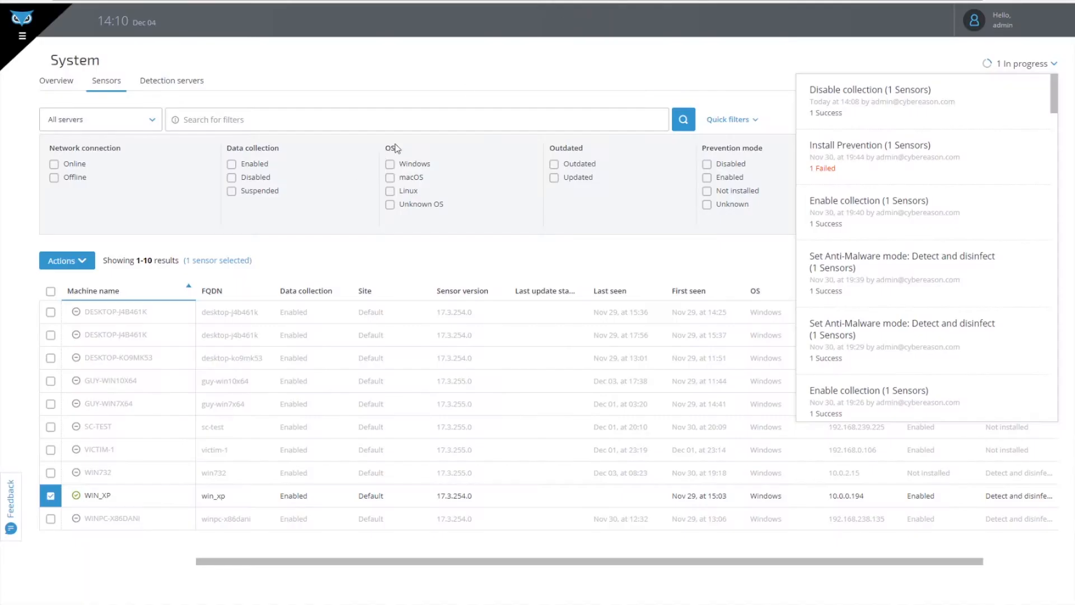
# - Show the System > Sensors list with the WIN_XP sensor and recent sensor actions
pyautogui.click(66, 261)
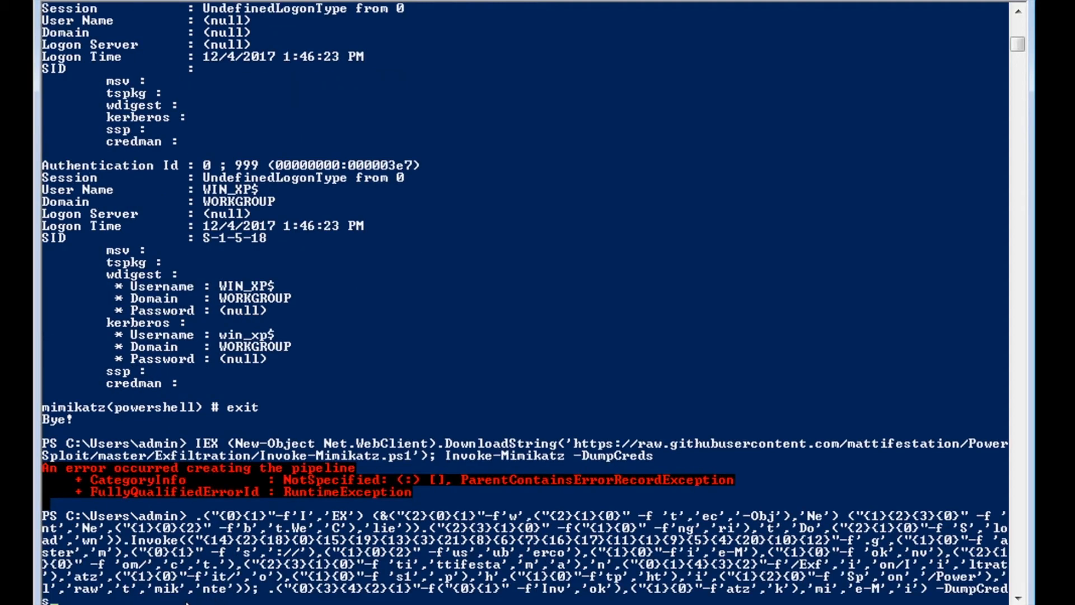
# - Review the blocked obfuscated Mimikatz errors and run get-date, returning Monday, December 04, 2017 2:11:46 PM
pyautogui.scroll(-3)
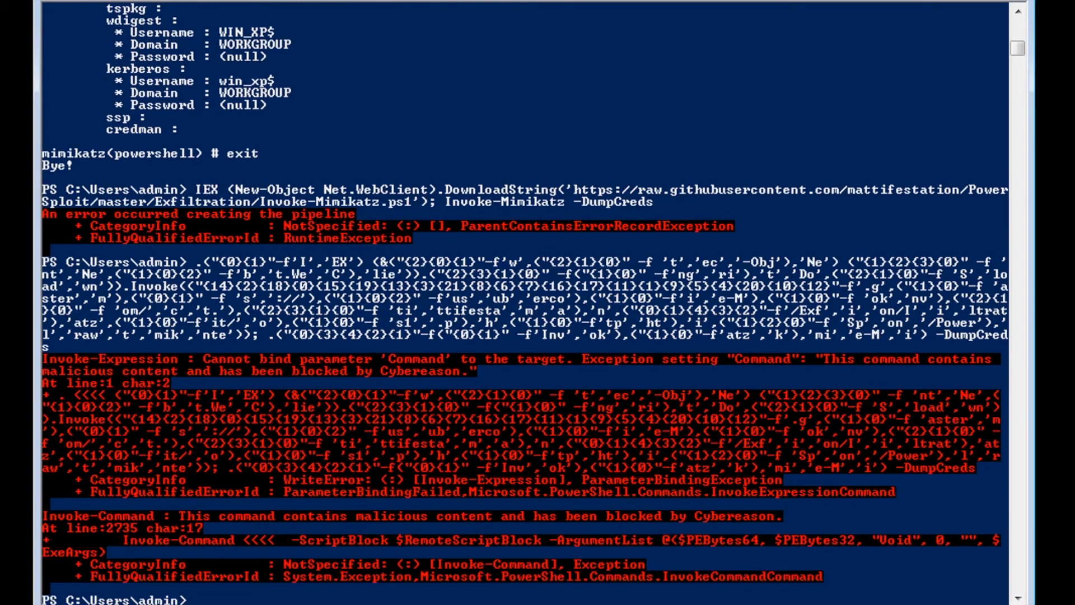
pyautogui.write('get-date')
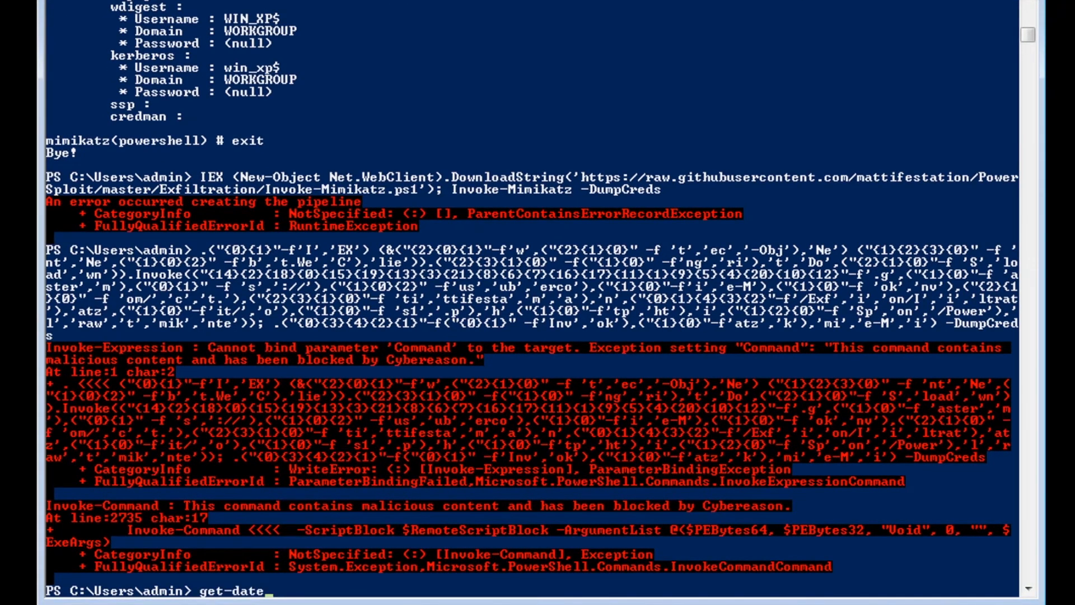
pyautogui.press('Return')
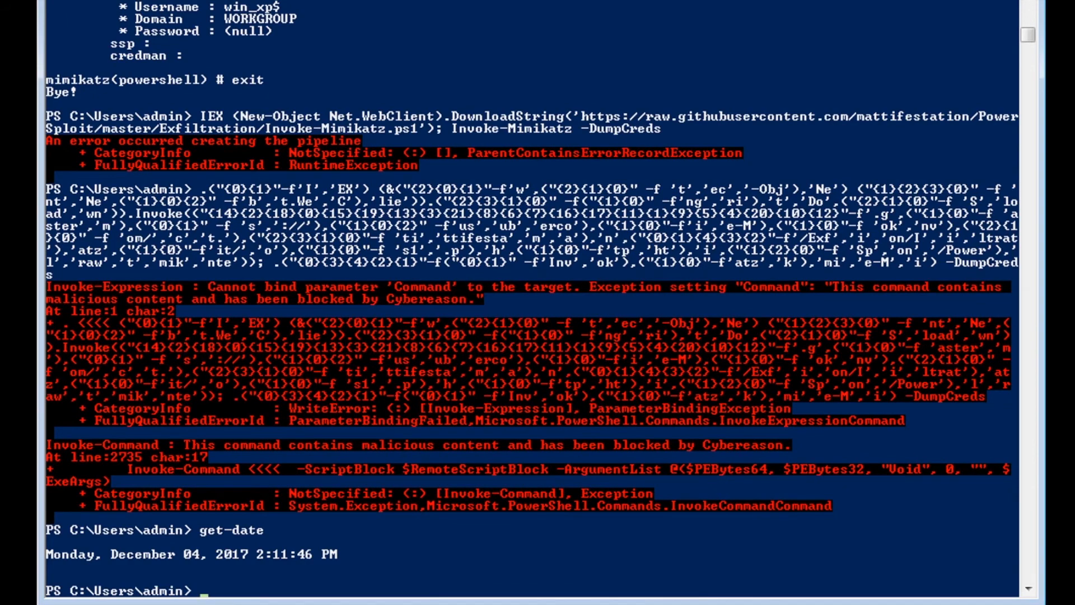